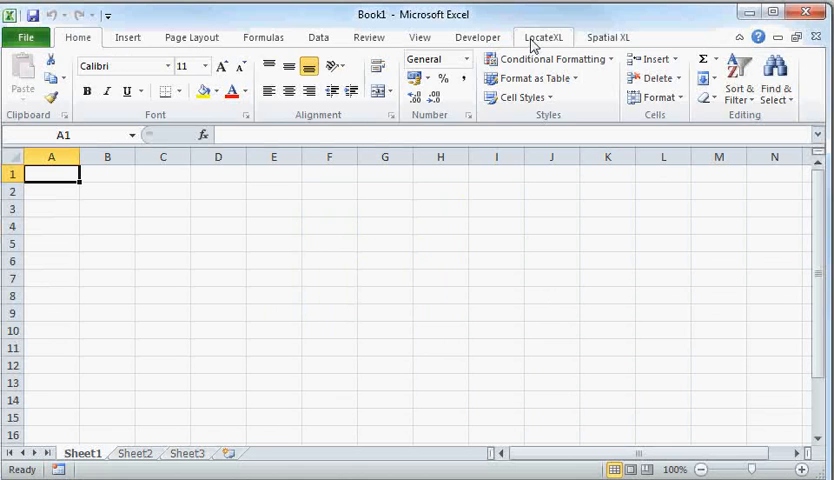
Step: Switch from the Spatial XL ribbon to LocateXL's geocoding tools and bring up the Geocode Data menu
click(608, 37)
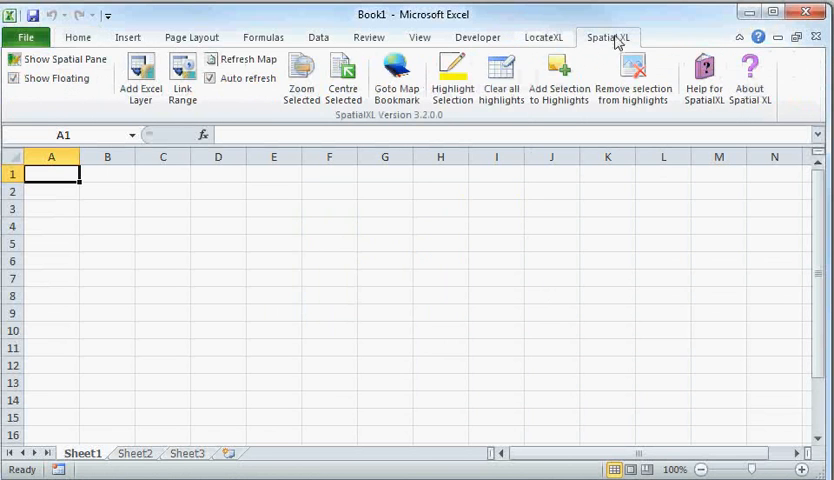
click(543, 37)
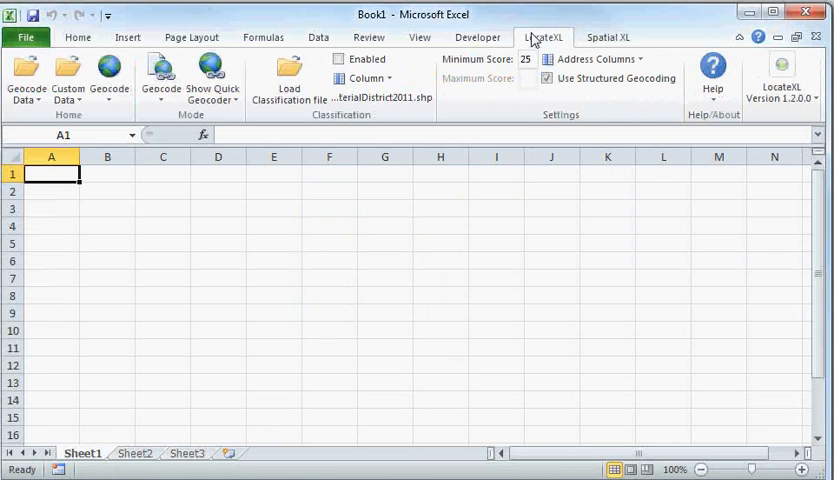
click(26, 78)
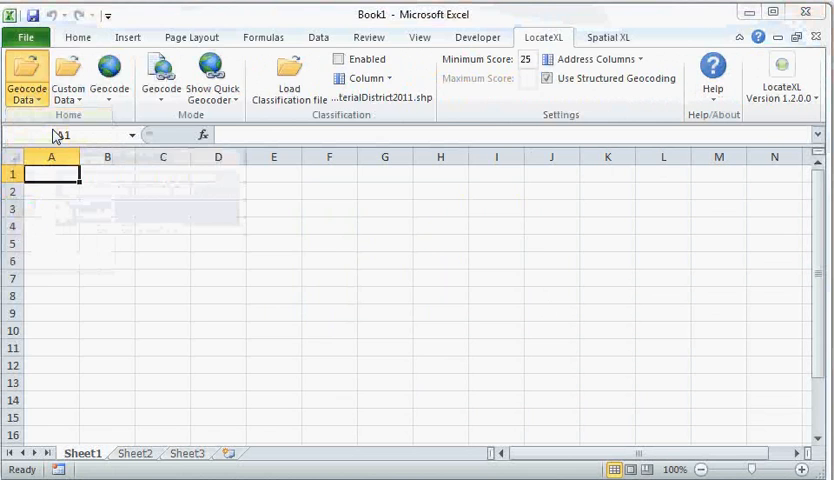
Step: Load the RSA-New.gcd geocode data file from the LocateXL folder
click(27, 75)
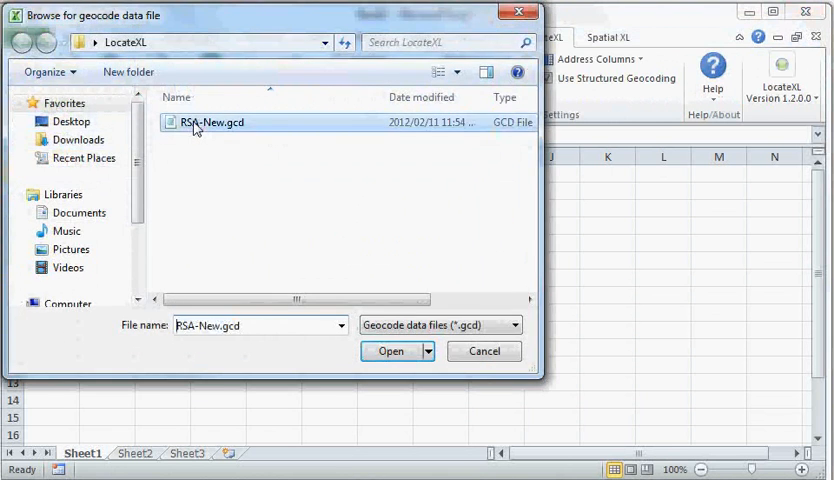
click(390, 351)
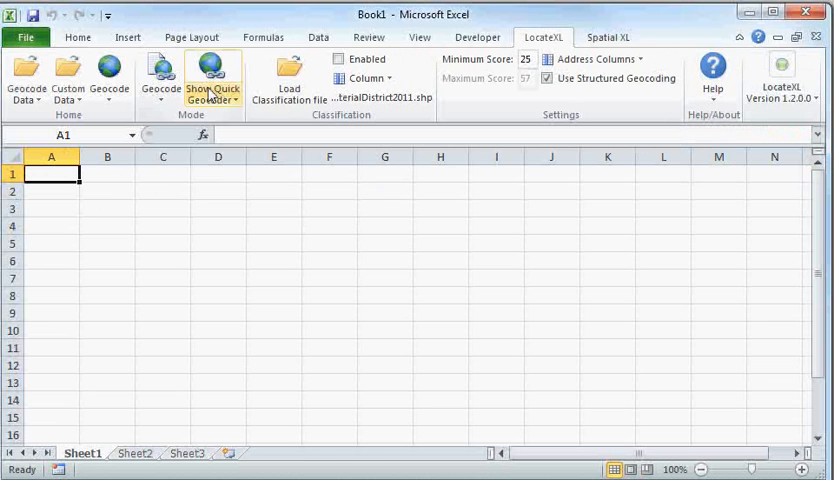
Step: Show the floating quick geocoder panel with Province, Town, Suburb and Road lookups
click(213, 73)
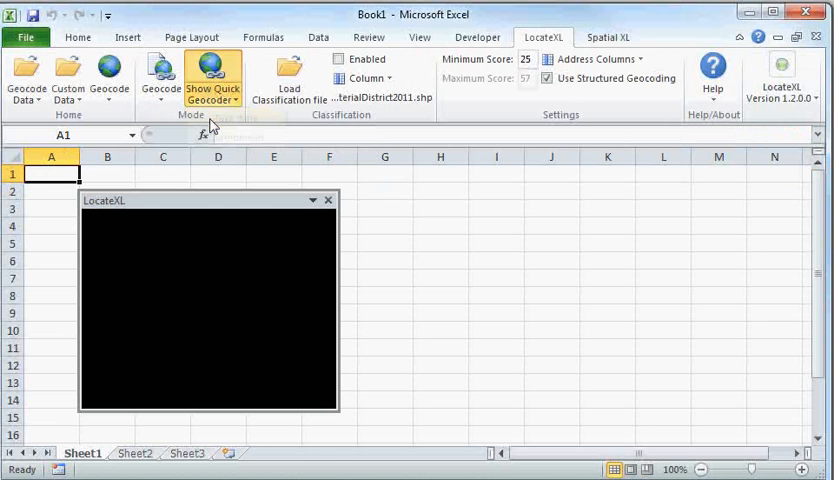
click(213, 75)
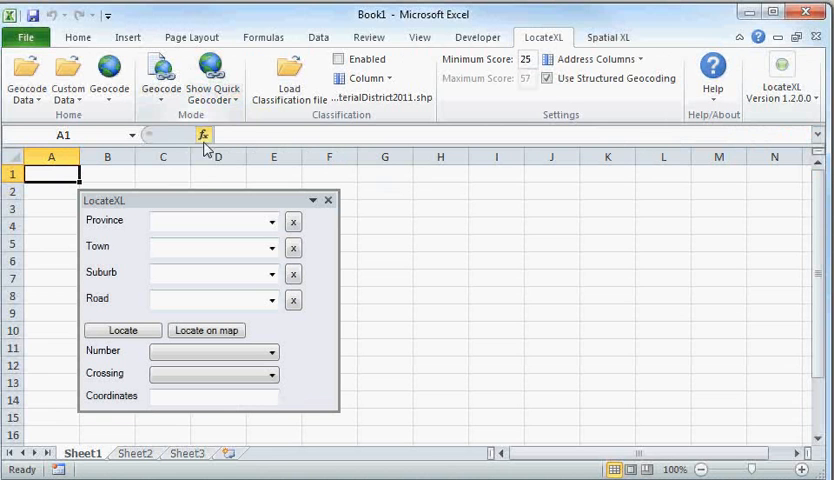
mouse_move(305, 378)
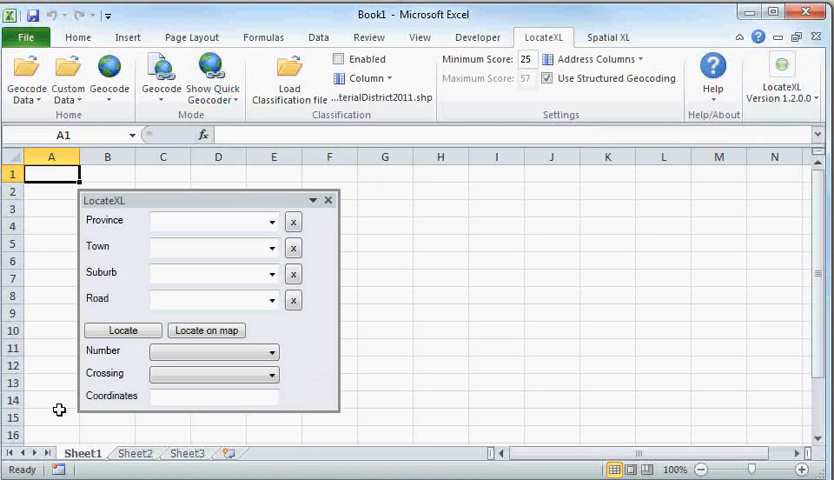
mouse_move(604, 40)
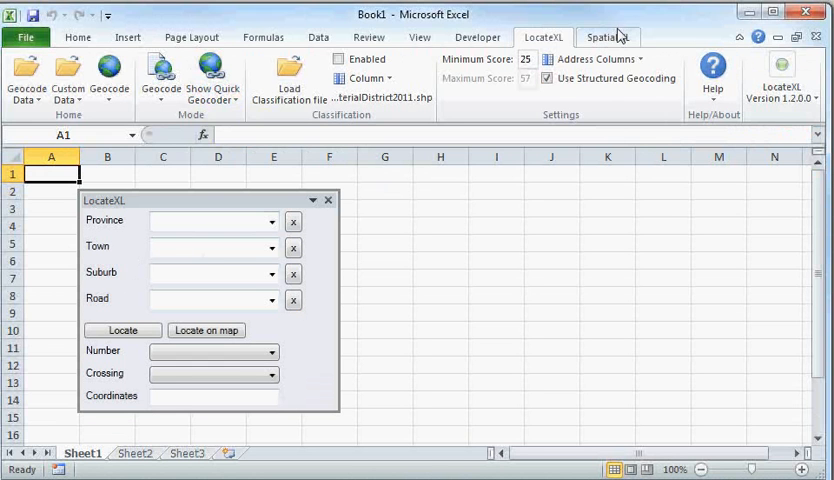
Step: Show the SpatialXL map pane and change the scene projection to GCS_WGS_1984
click(608, 37)
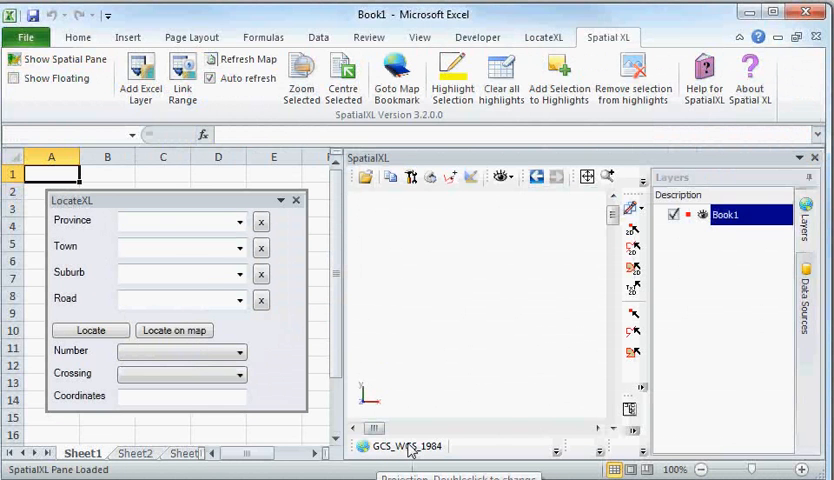
double_click(404, 446)
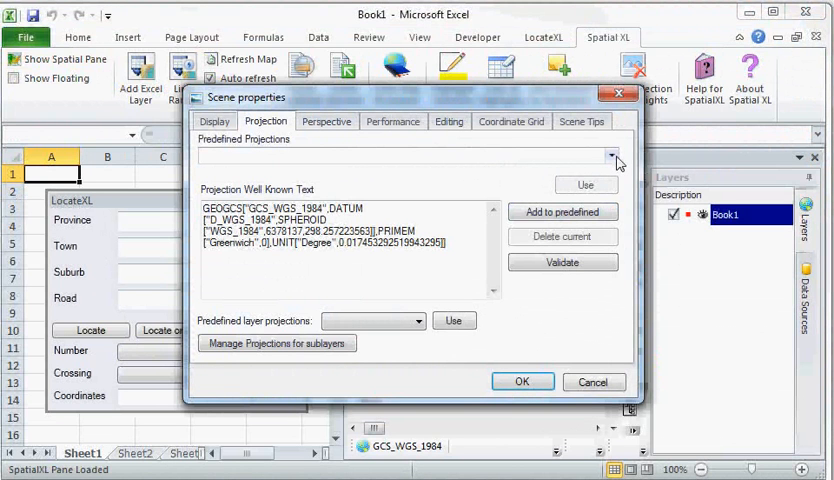
click(611, 156)
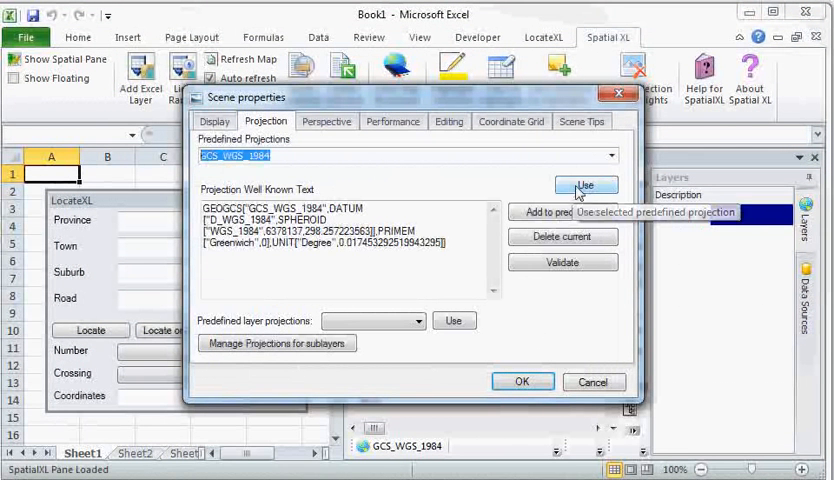
click(523, 381)
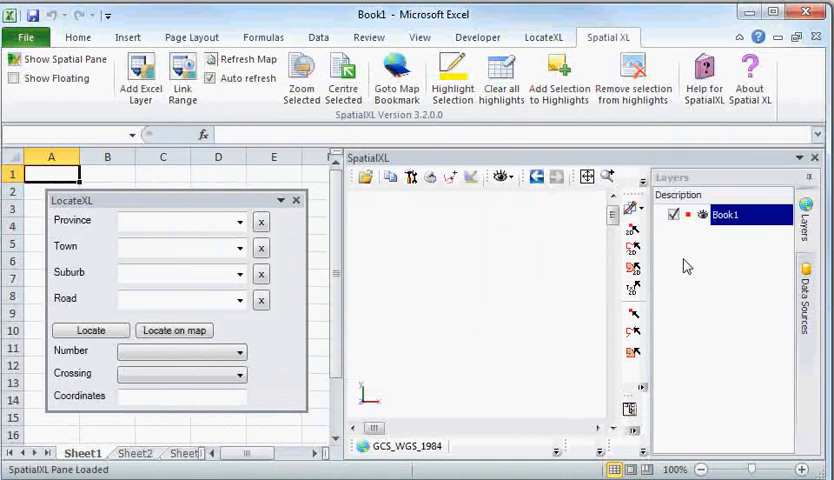
Step: Add a Bing Maps layer above Book1 and zoom-fit the map to the world
right_click(724, 214)
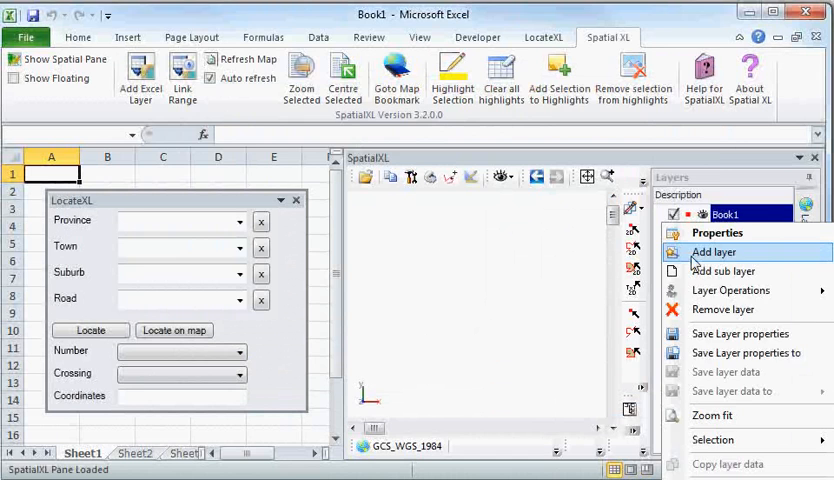
click(714, 251)
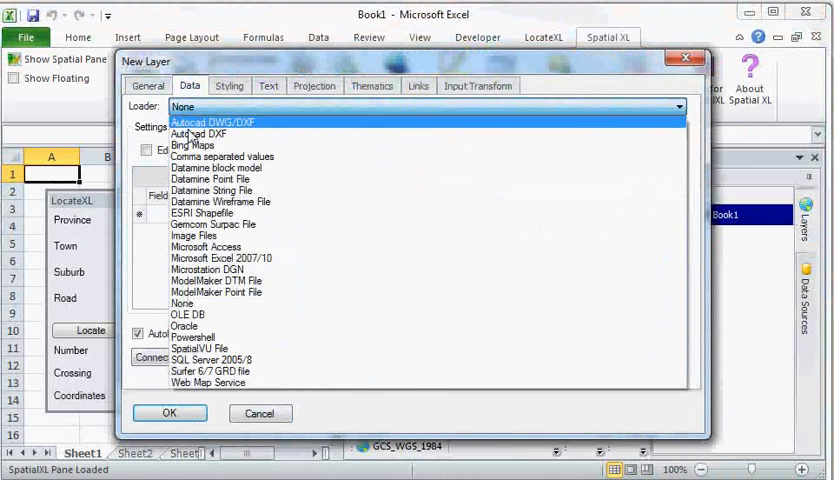
click(193, 145)
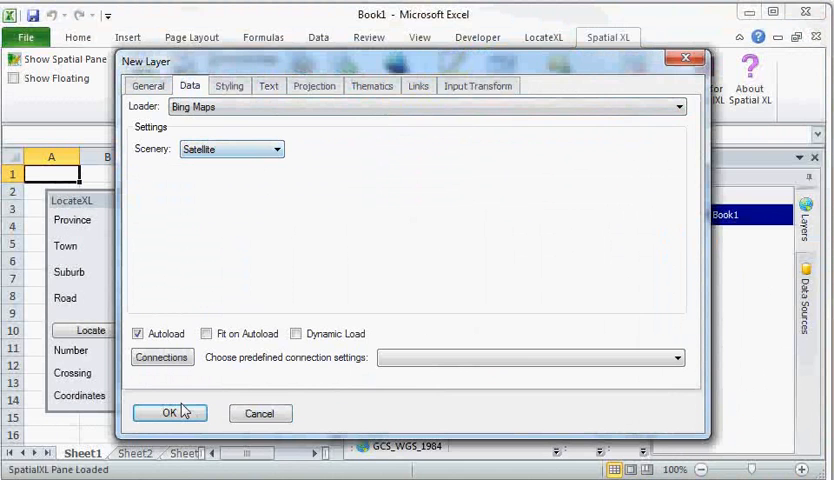
click(170, 413)
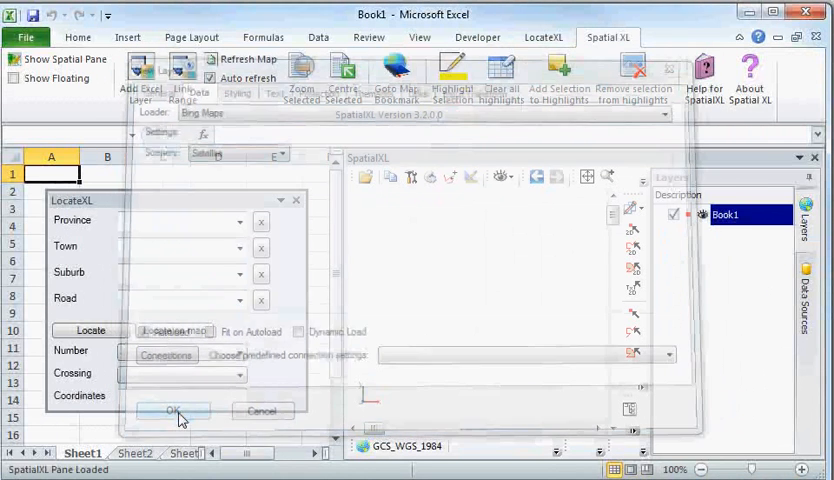
click(170, 410)
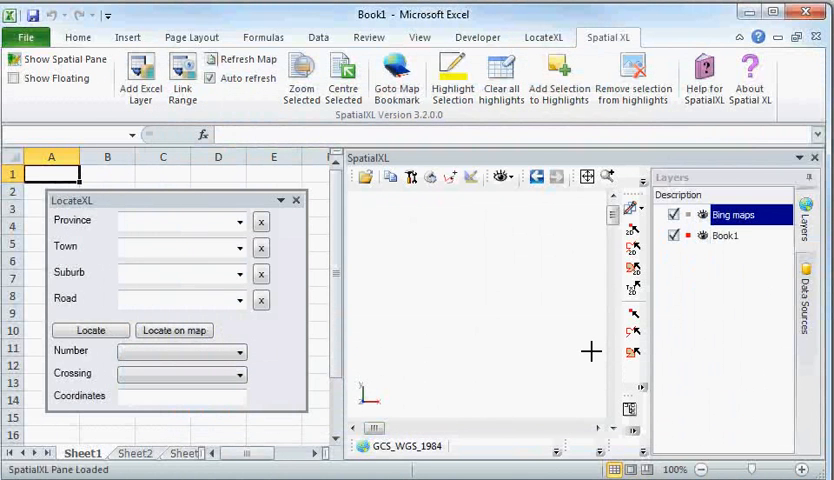
mouse_move(751, 237)
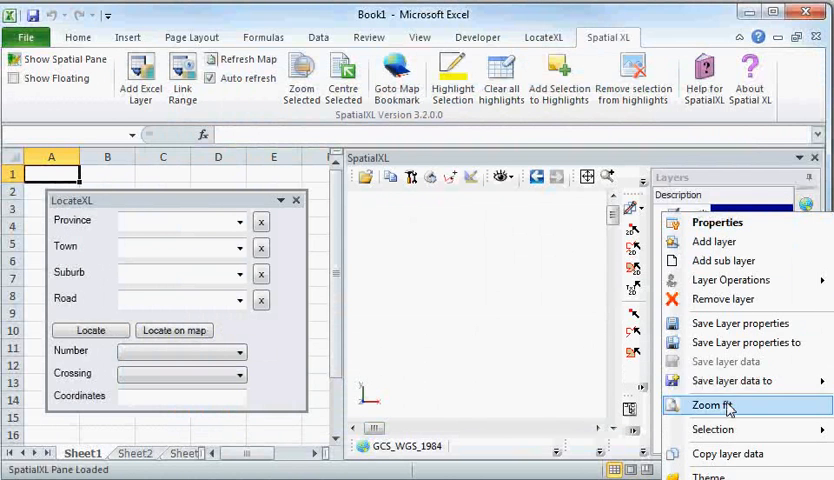
click(712, 405)
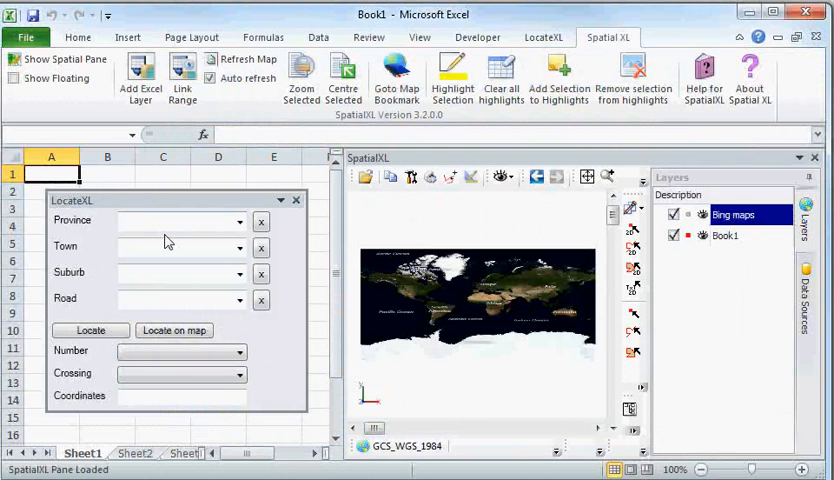
Step: Enter Eastern Cape province, Port Elizabeth town and Newton Park suburb in the geocoder
click(135, 453)
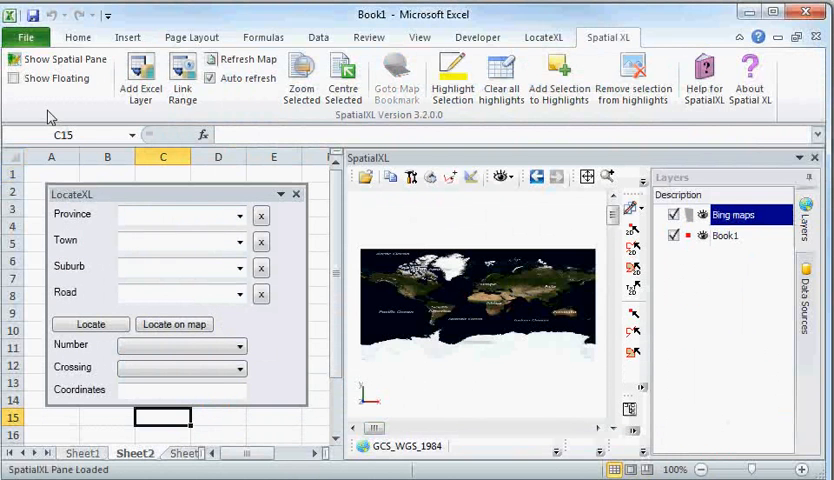
click(175, 215)
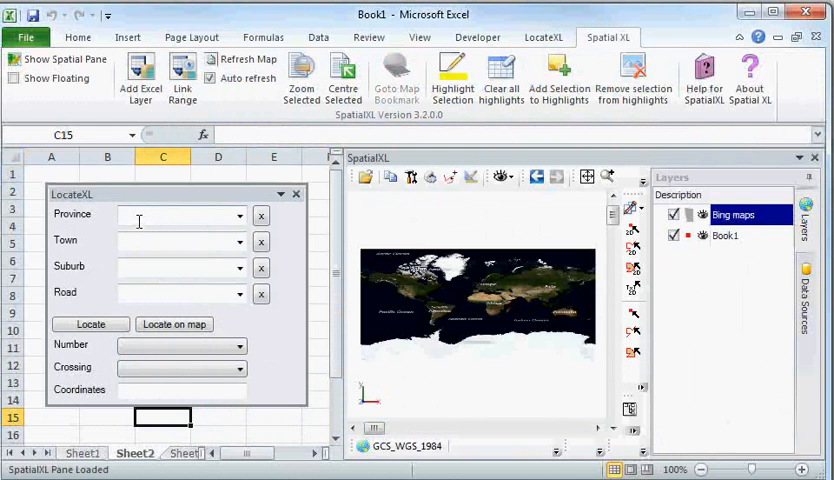
click(175, 213)
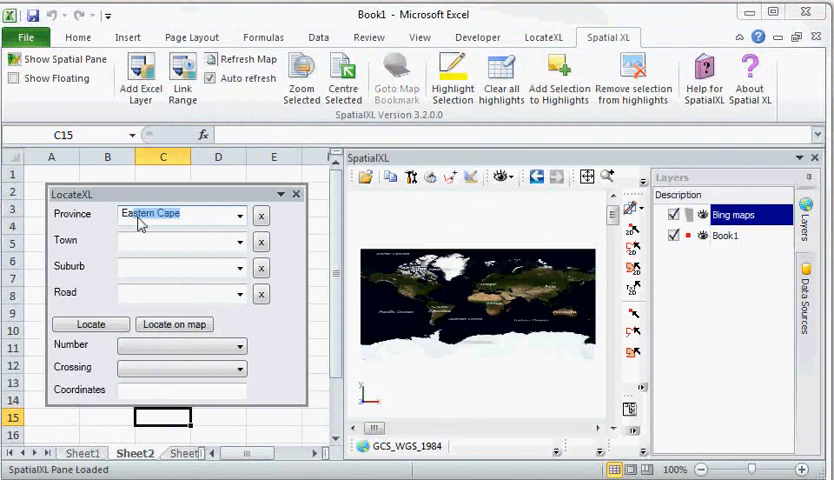
click(175, 240)
text(Port Elizabeth)
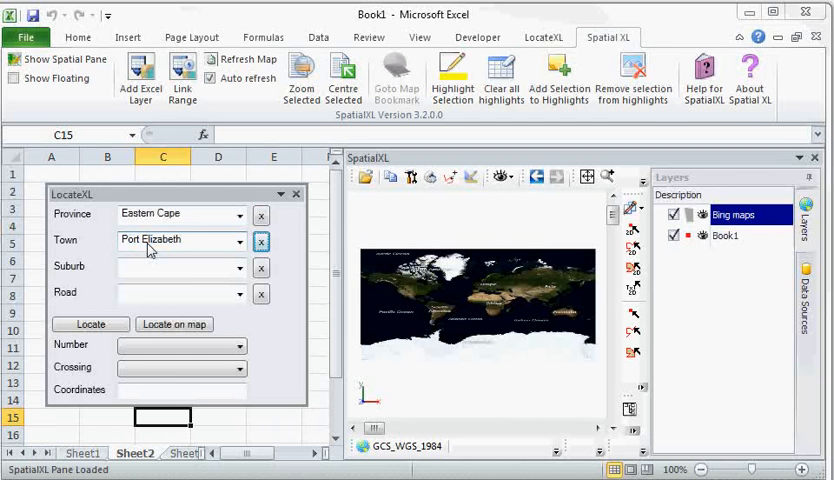
click(175, 266)
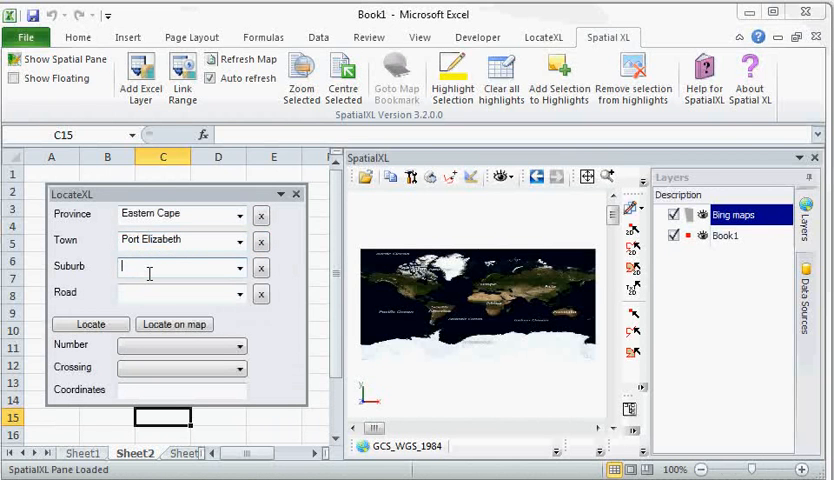
text(Newton Park)
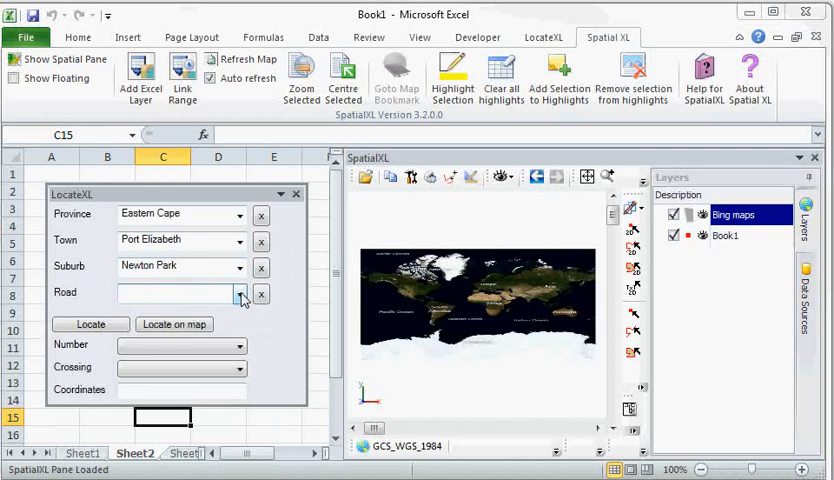
Step: Choose Cape road and locate it, returning coordinates 25.5699, -33.9496
click(240, 293)
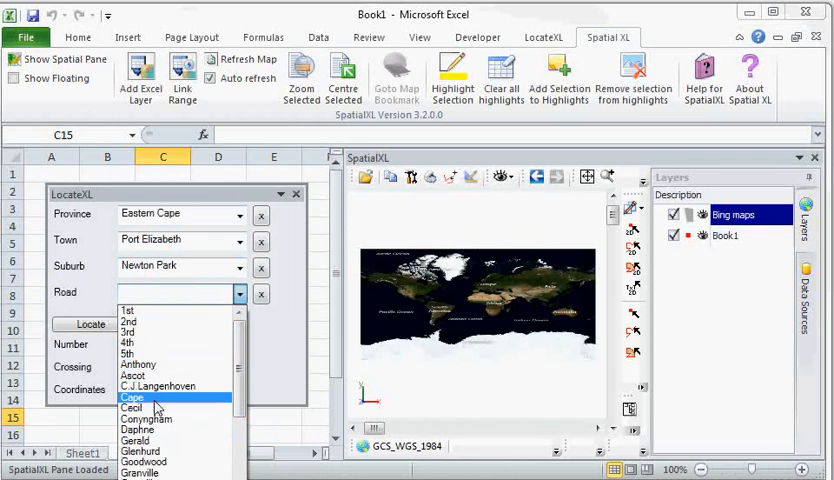
click(132, 397)
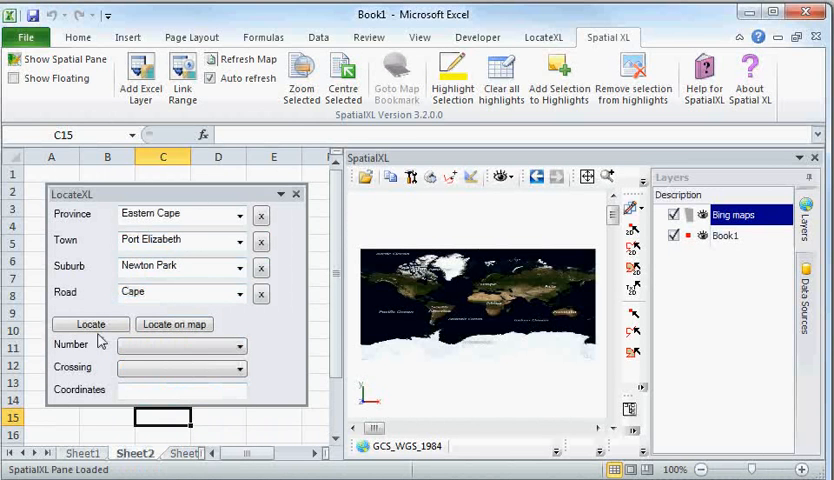
click(91, 324)
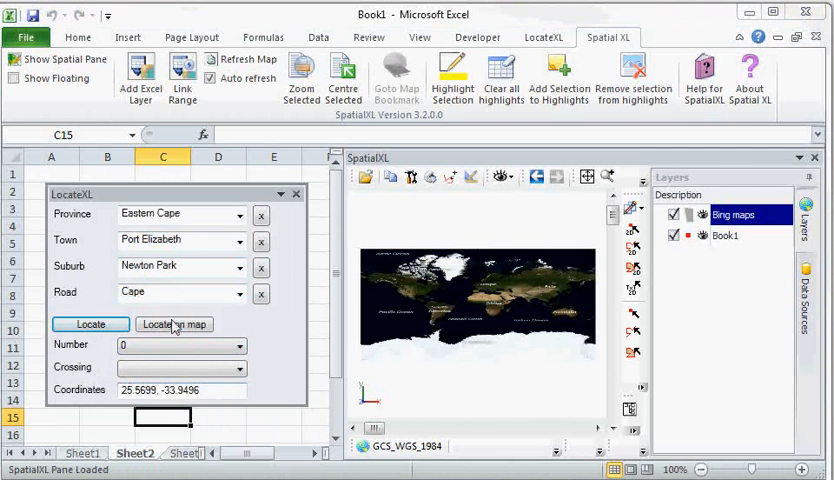
Step: Zoom the satellite map to the located Cape Road spot near West Street
click(174, 324)
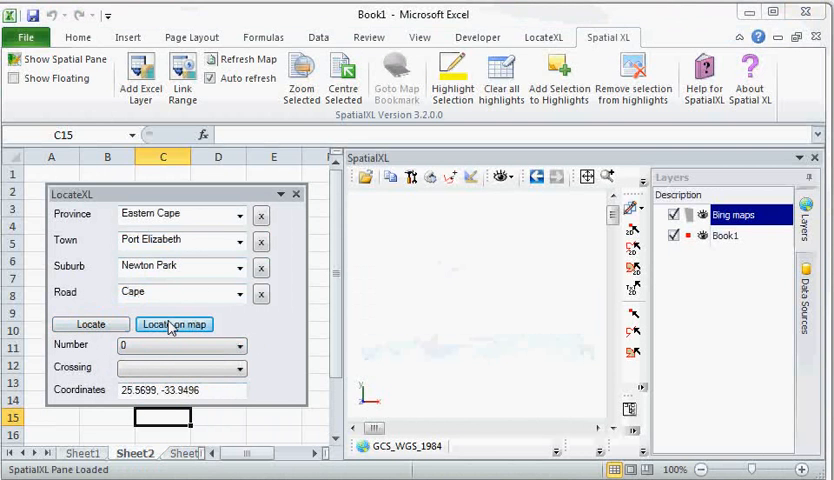
click(174, 324)
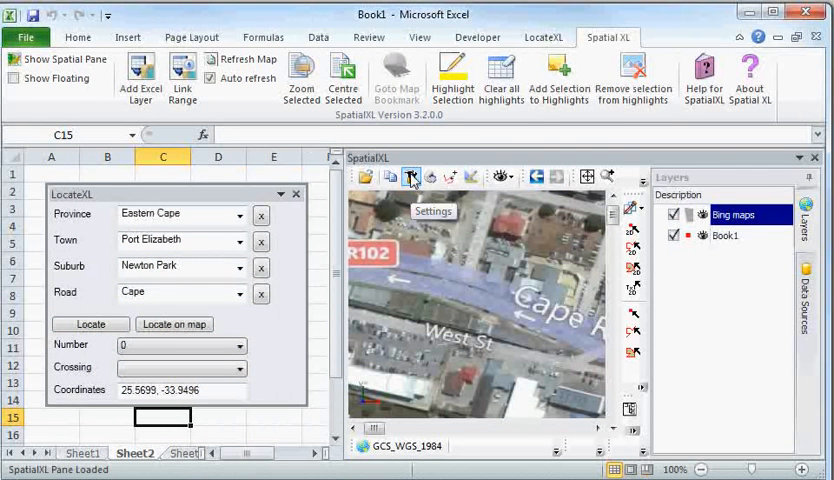
Step: Set the SpatialXL crosshair colour to red with thickness 5
click(410, 177)
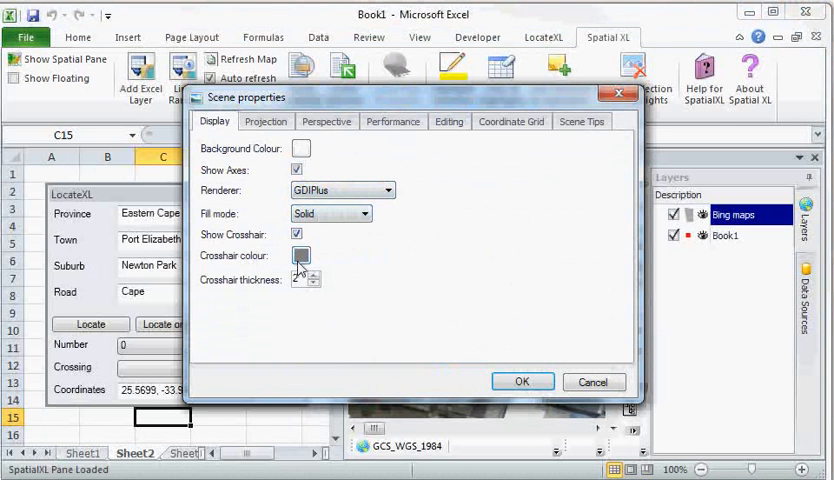
click(300, 256)
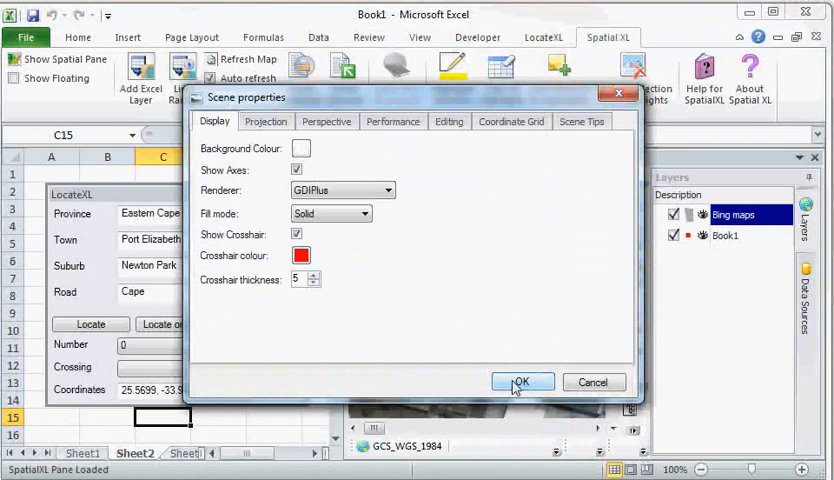
click(522, 382)
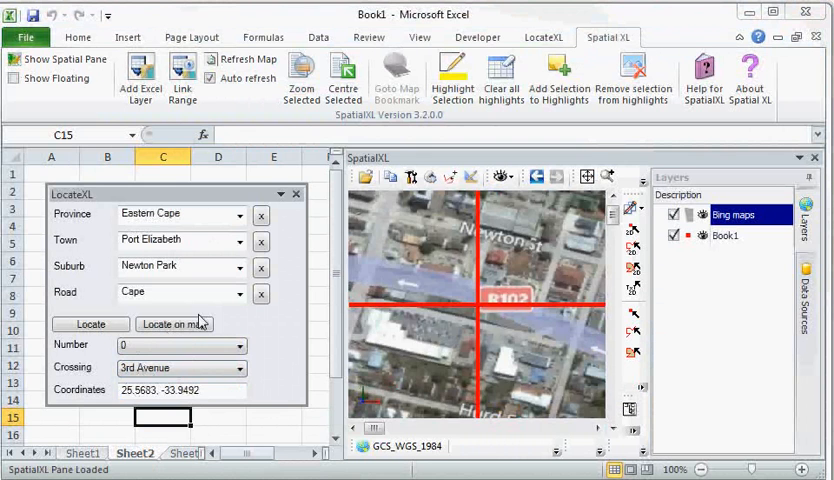
Step: Locate the Cape Road and 3rd Avenue corner on the map and zoom out around it
click(174, 324)
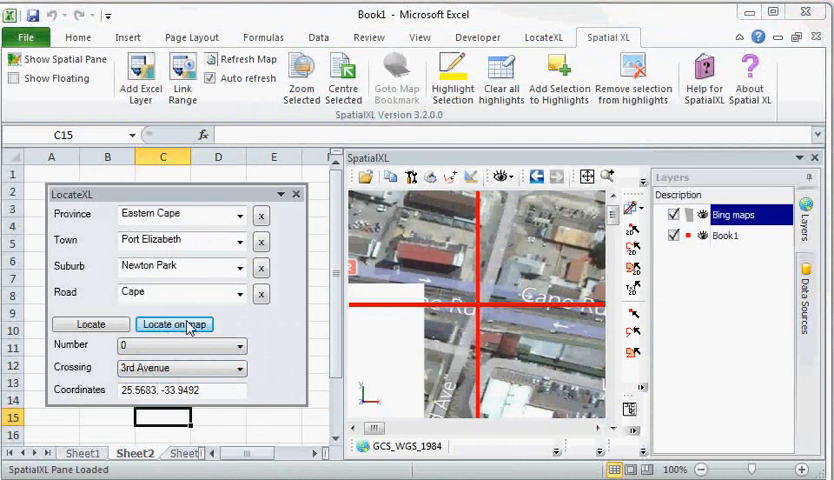
click(173, 324)
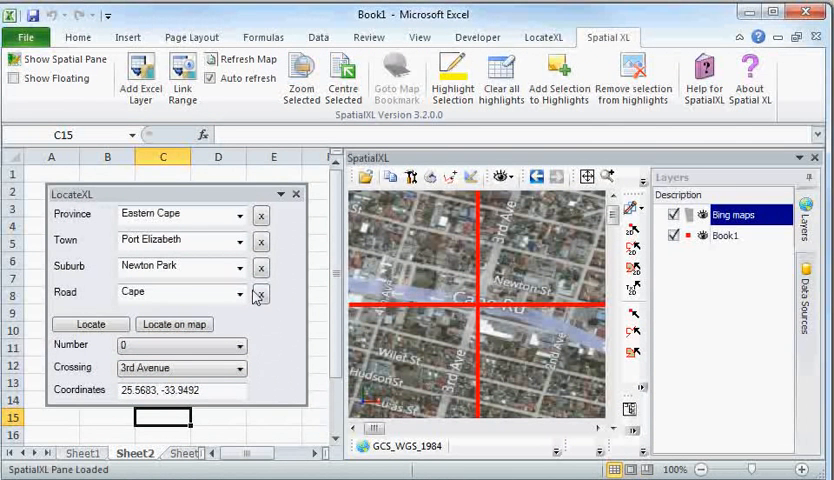
Step: Clear the old address and enter Buccaneer road, Western Cape province, Macassar town
click(260, 292)
text(Biarritz)
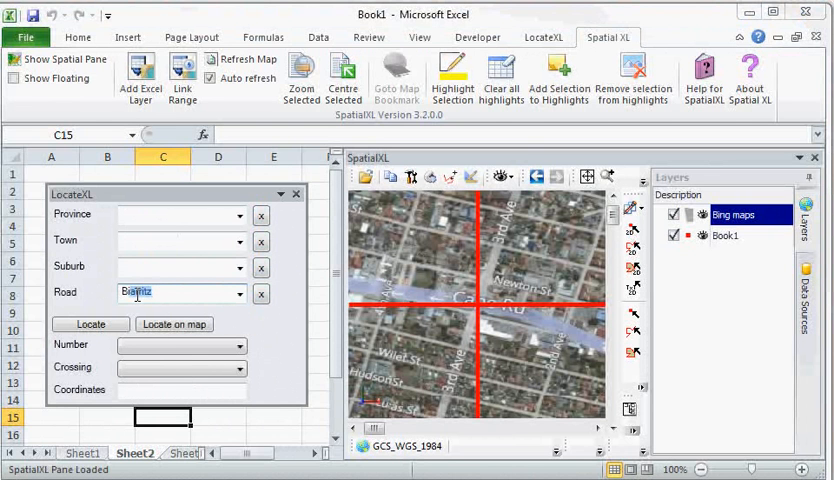
click(180, 292)
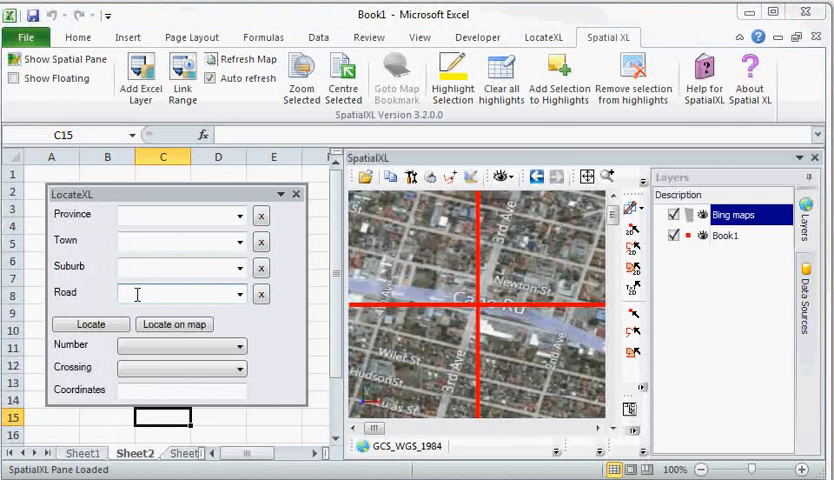
text(Buccaneer)
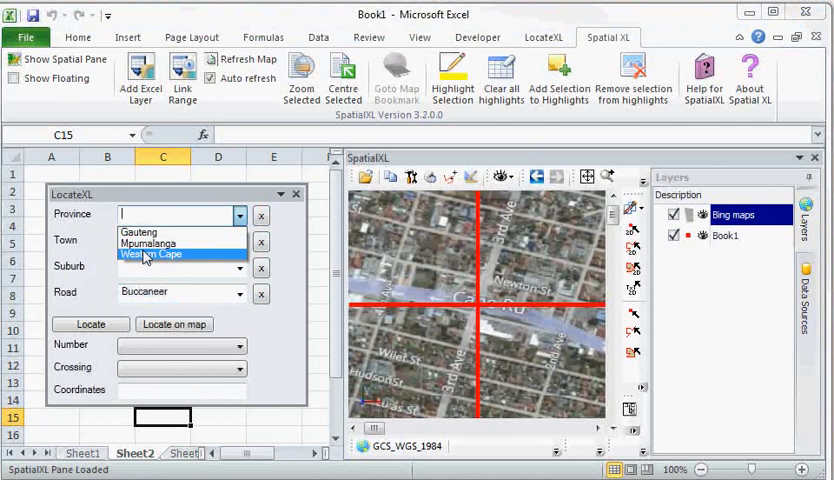
click(150, 253)
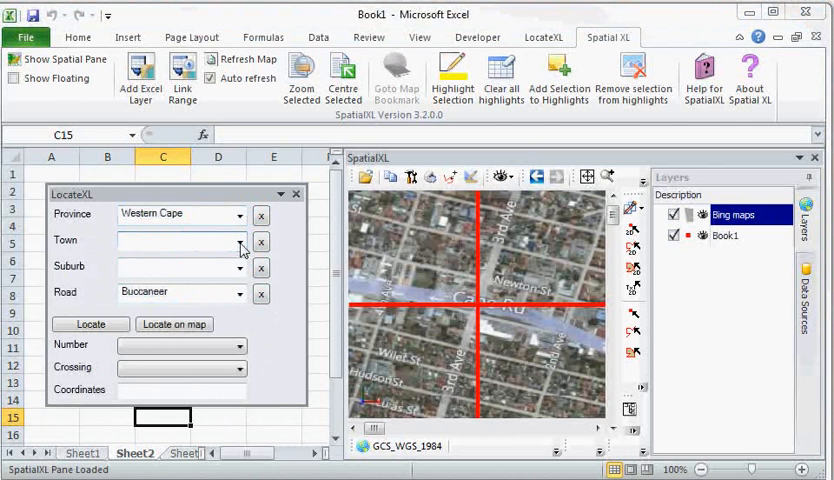
click(239, 241)
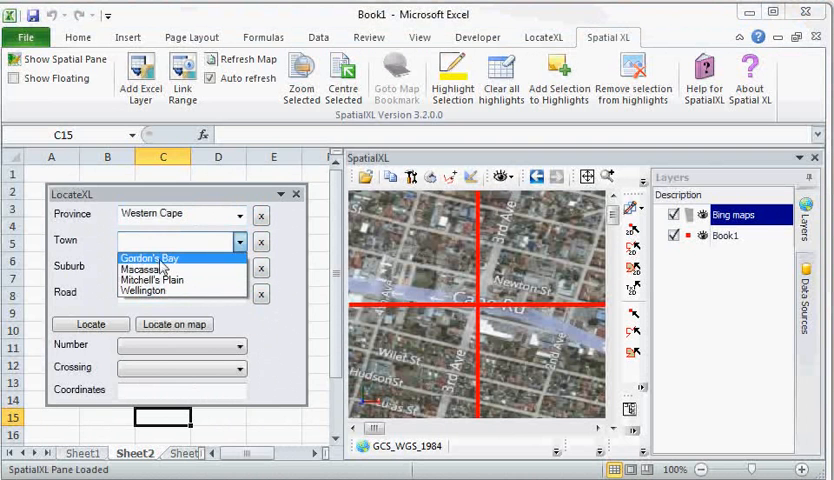
click(151, 269)
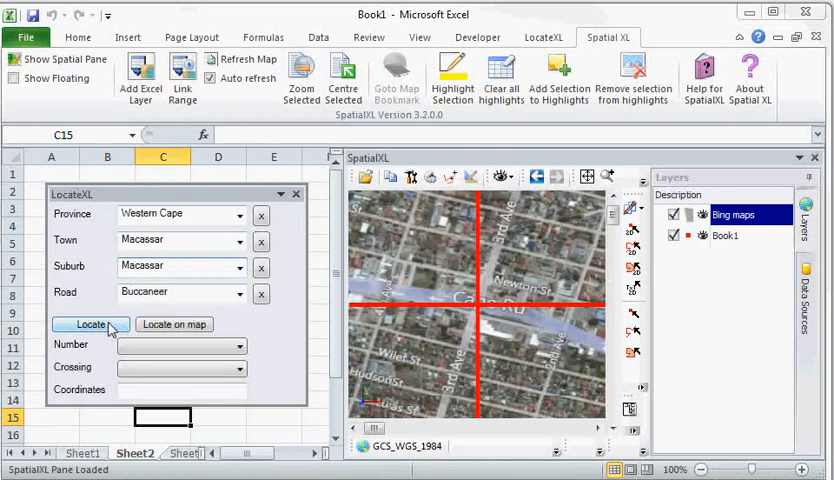
Step: Geocode Buccaneer, Macassar to 18.7653, -34.0681 and centre the SpatialXL map on it
click(239, 347)
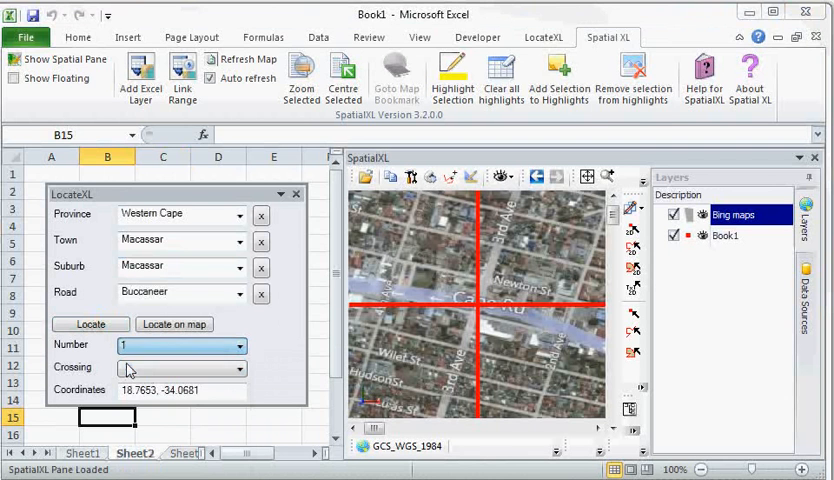
click(173, 324)
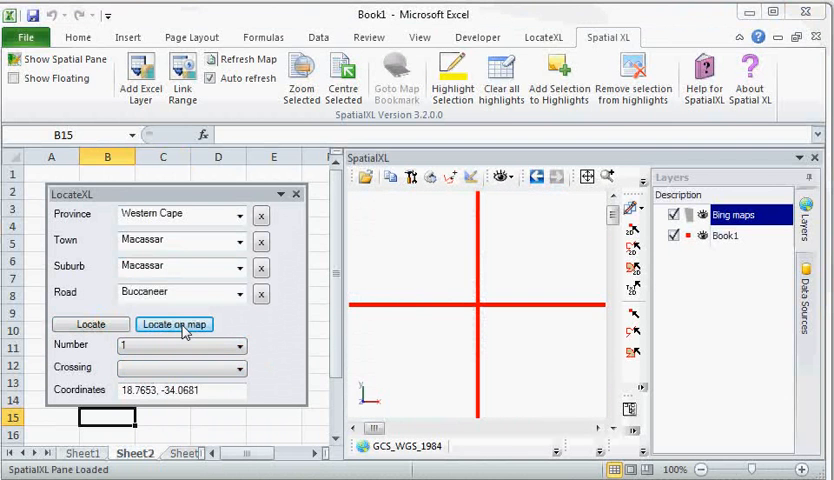
click(174, 324)
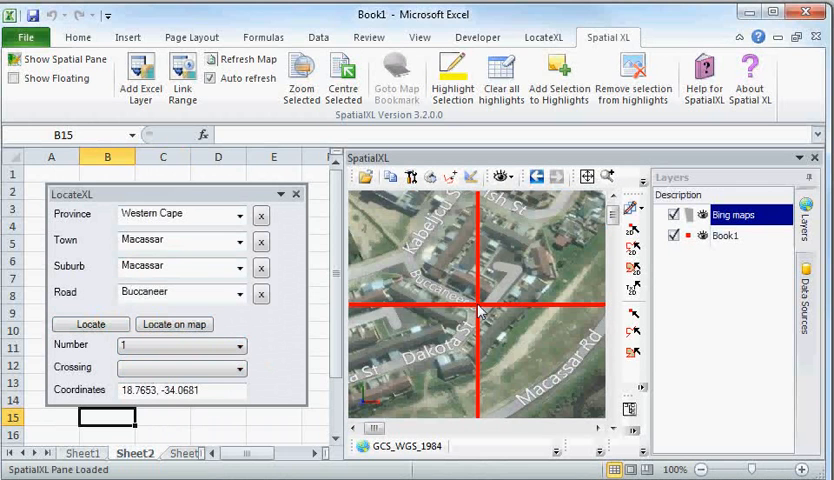